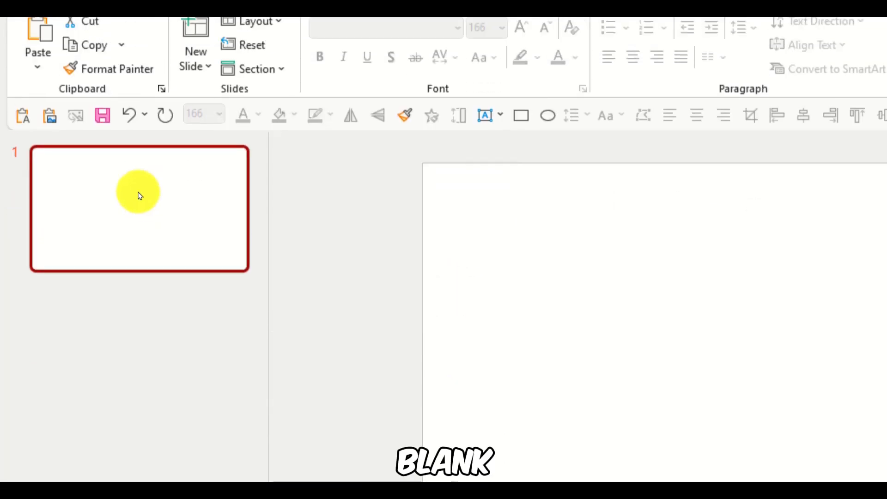
# - Insert a Rectangle from the Shapes gallery and draw a blue square on the slide
pyautogui.click(131, 75)
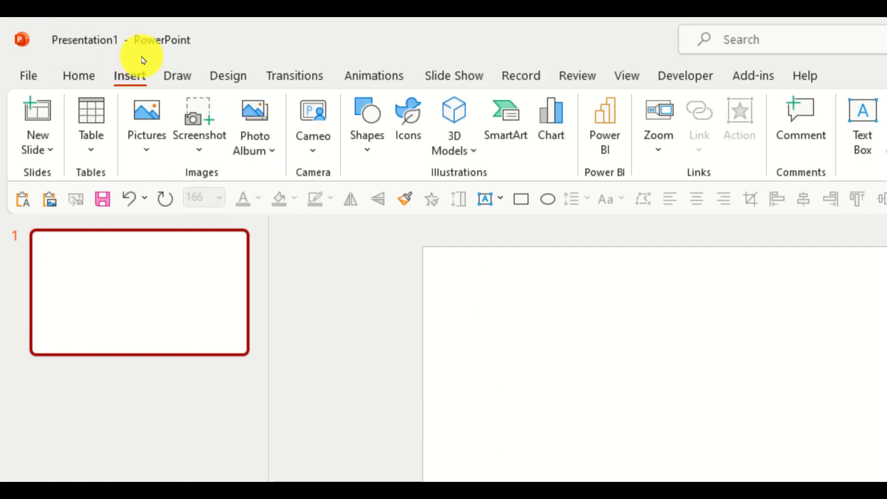
pyautogui.click(367, 118)
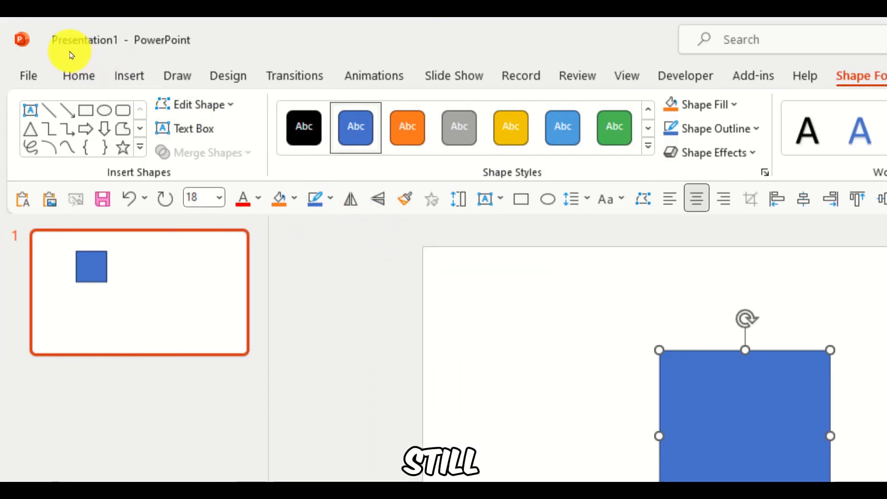
# - Add a circle over the square's bottom, then tilt both shapes and move them right
pyautogui.click(130, 75)
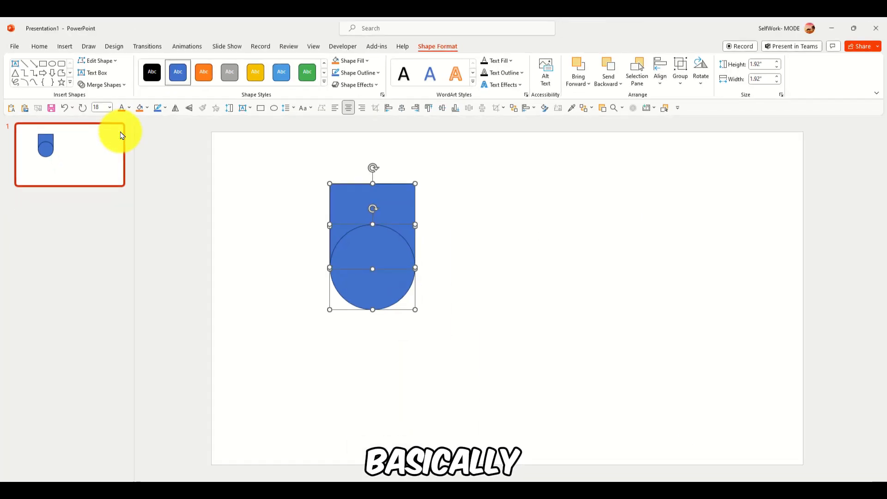
pyautogui.click(102, 84)
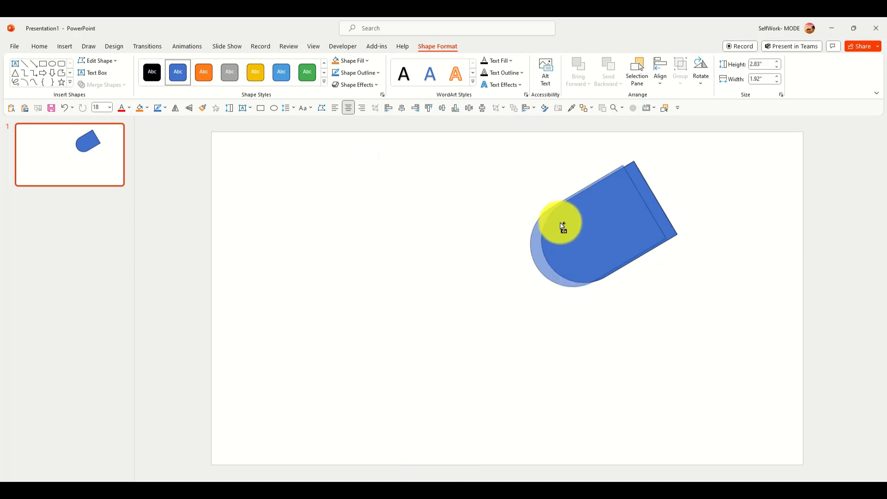
# - Duplicate the tilted shape and flip the copy horizontally into an overlapping V
pyautogui.moveTo(563, 226); pyautogui.dragTo(458, 223)
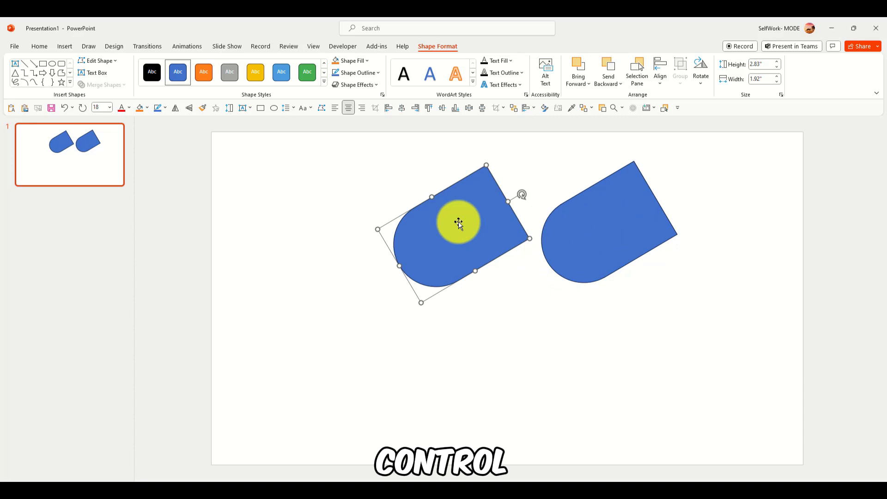
pyautogui.click(701, 69)
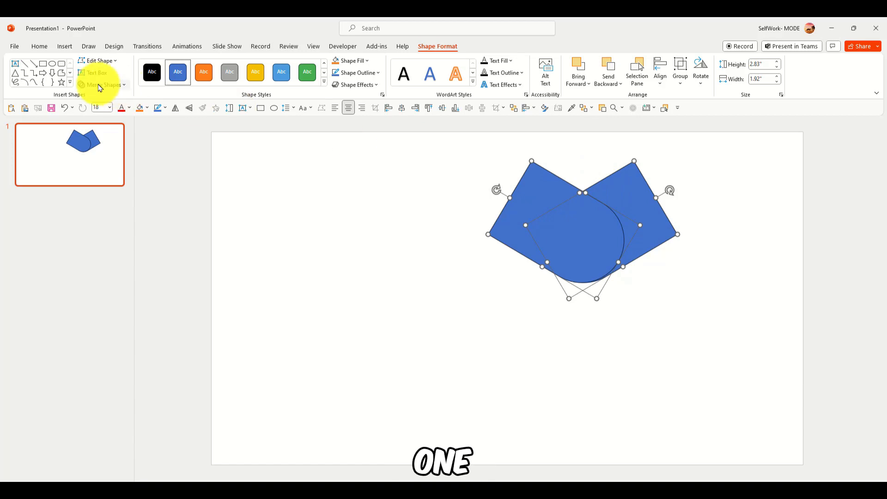
pyautogui.click(103, 84)
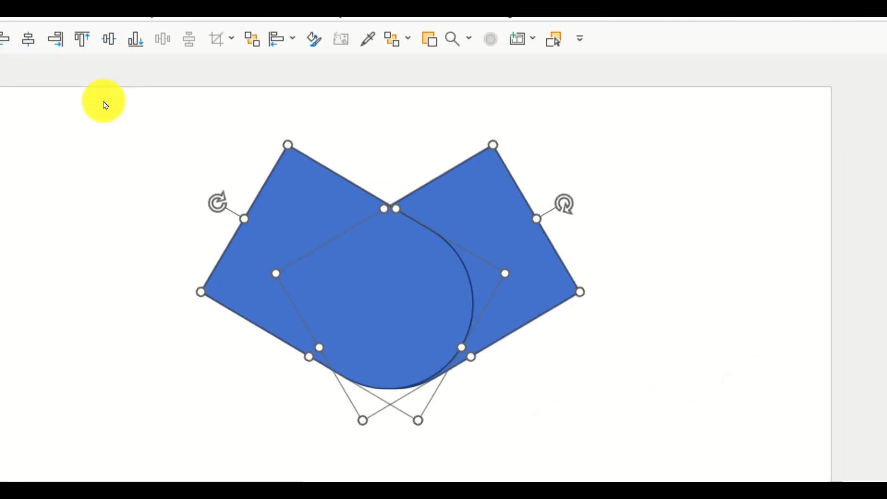
pyautogui.click(205, 152)
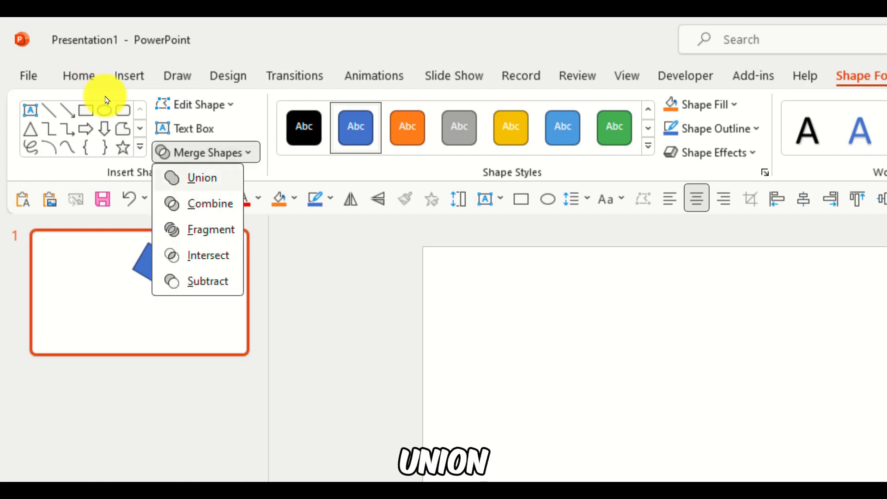
pyautogui.click(202, 178)
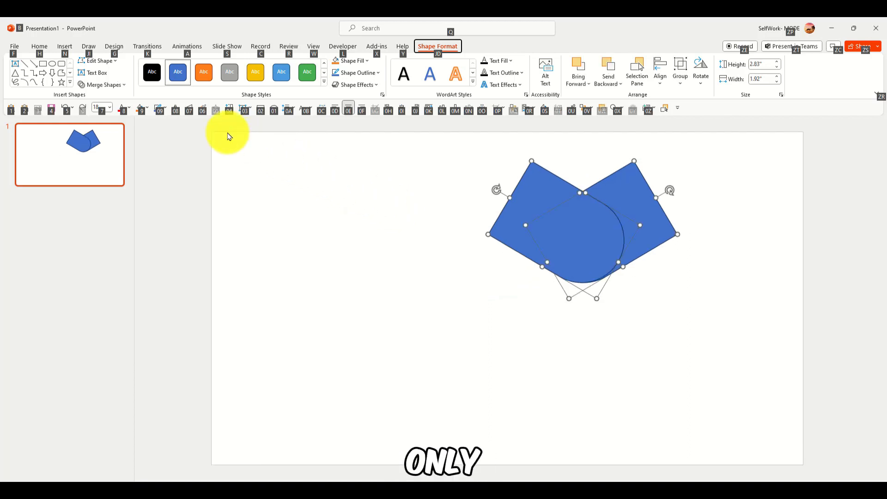
pyautogui.click(103, 84)
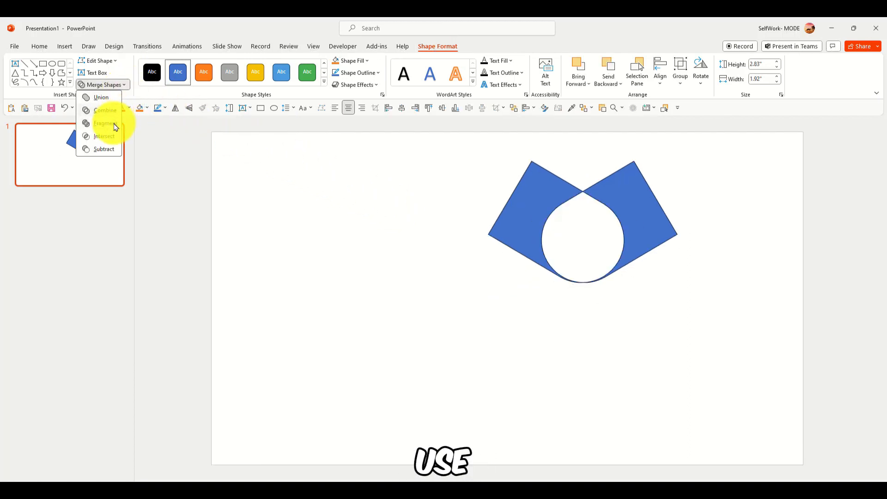
pyautogui.moveTo(115, 126)
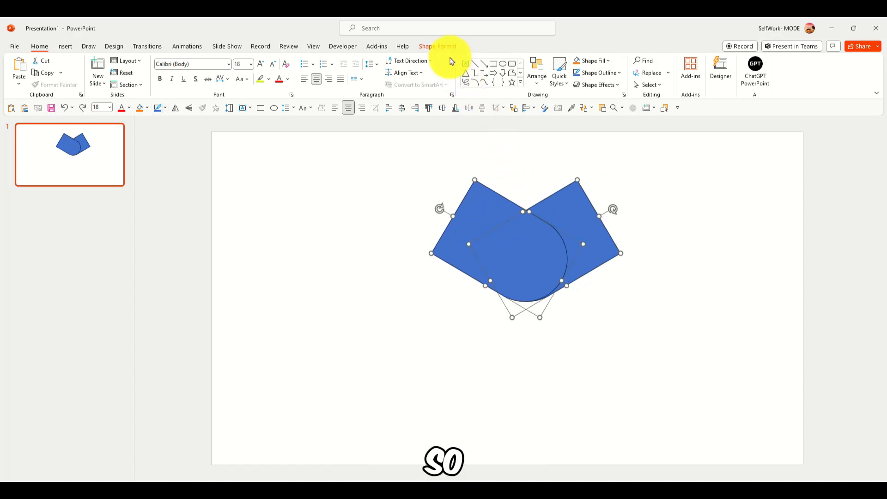
# - Union the V pieces into one shape, then overlap rotated copies of it
pyautogui.click(101, 85)
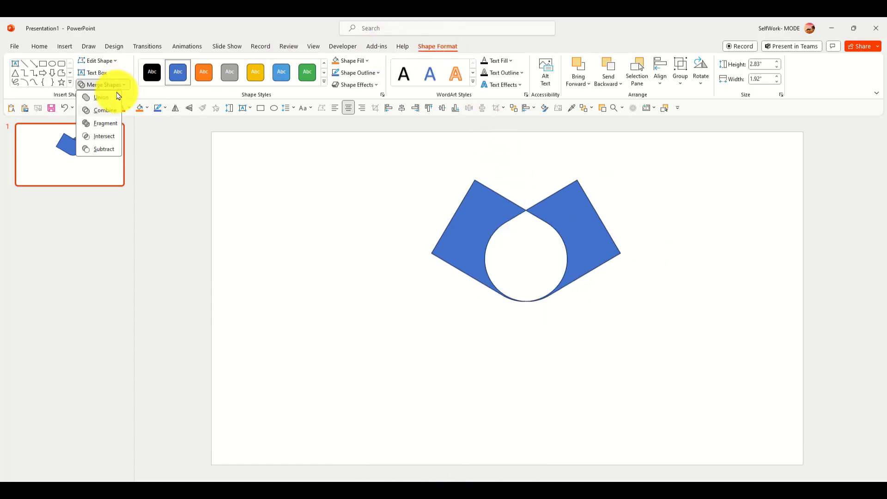
pyautogui.click(99, 97)
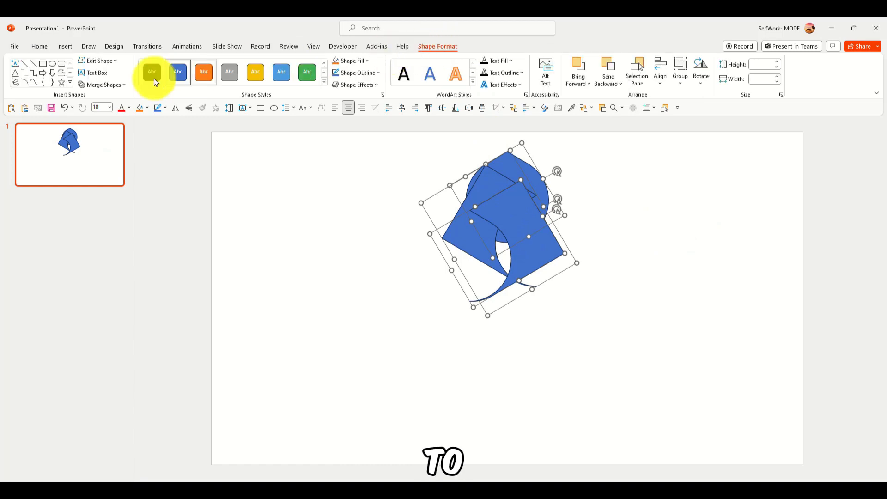
# - Merge the overlapping pieces into one curved shape with a crescent-shaped hole
pyautogui.click(100, 84)
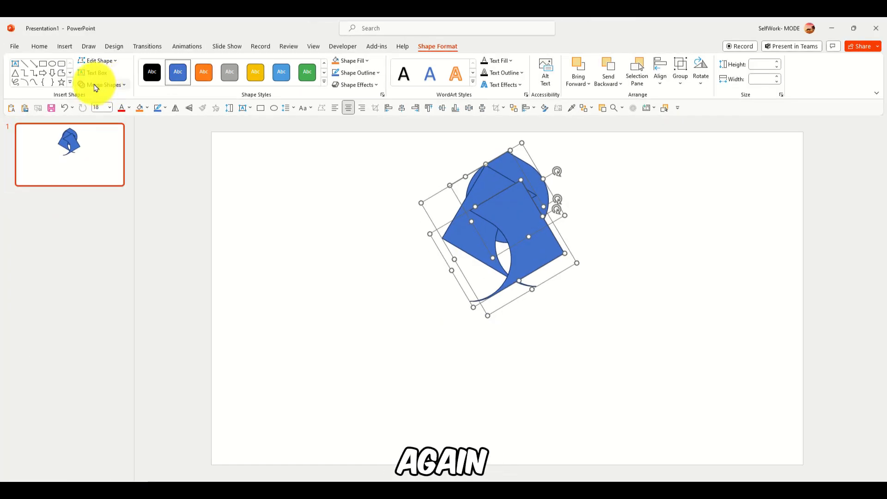
pyautogui.click(102, 85)
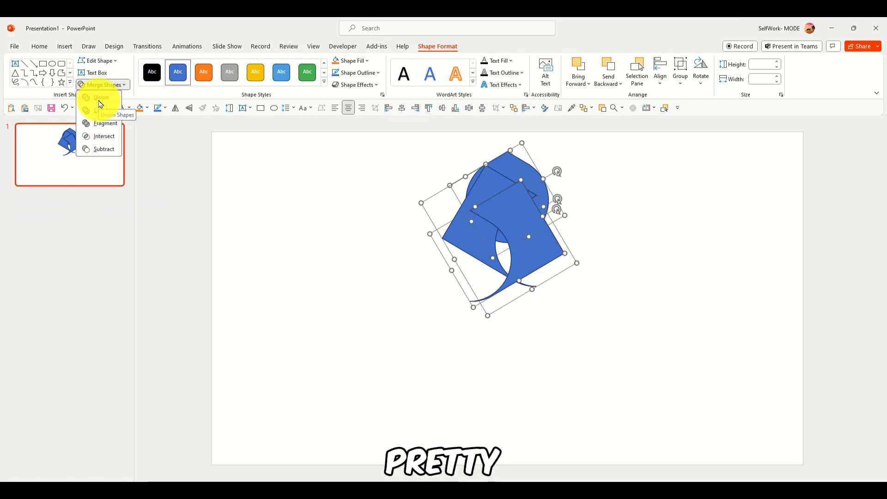
pyautogui.click(91, 123)
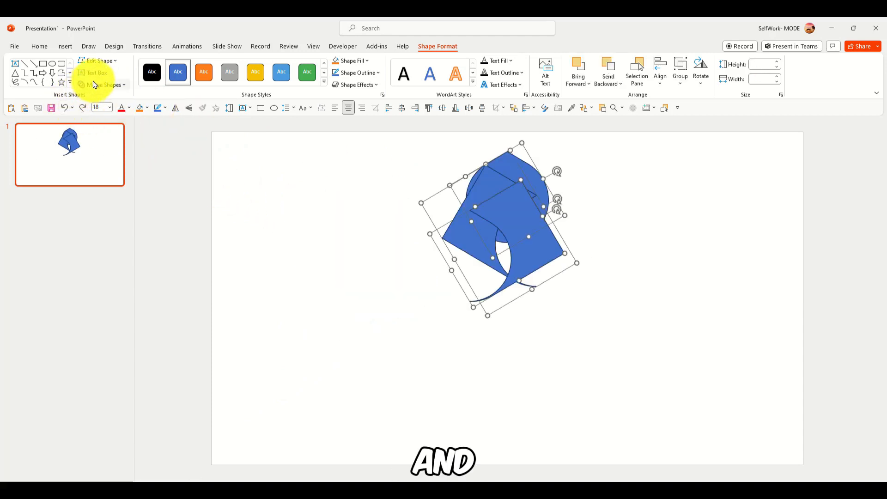
pyautogui.click(102, 84)
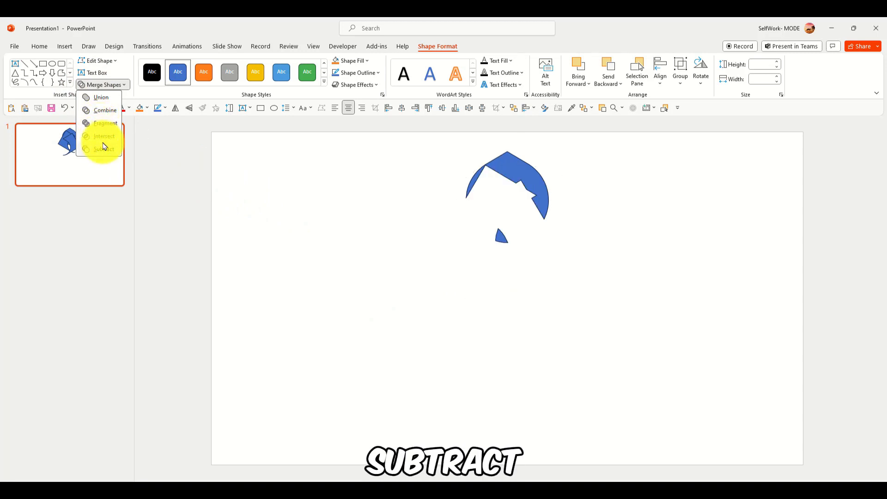
pyautogui.click(105, 148)
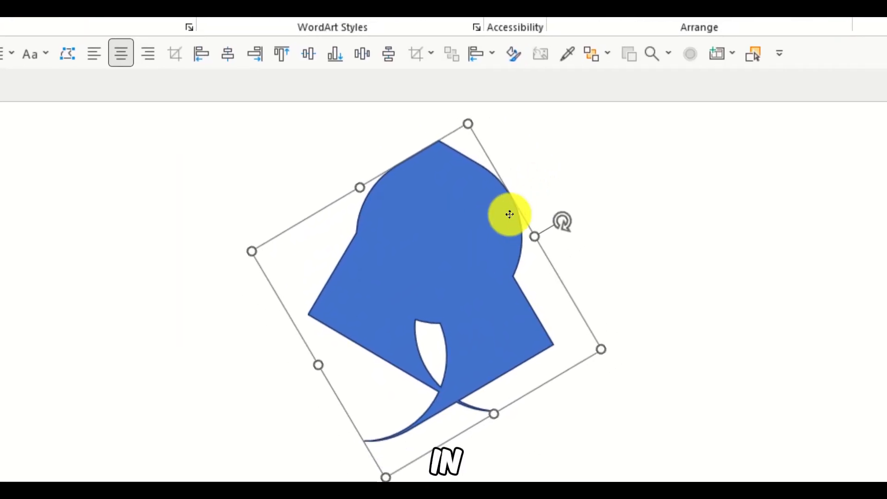
# - Copy the merged shape and paste several staggered copies across the slide
pyautogui.rightClick(509, 214)
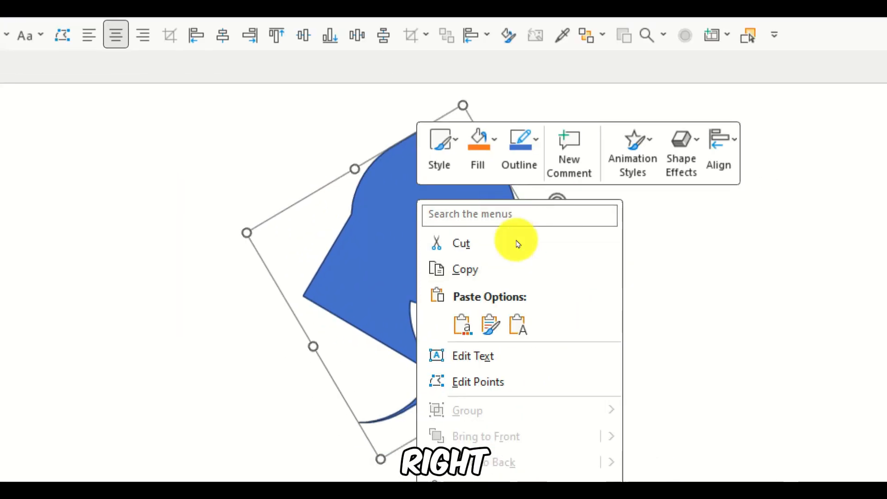
pyautogui.click(478, 382)
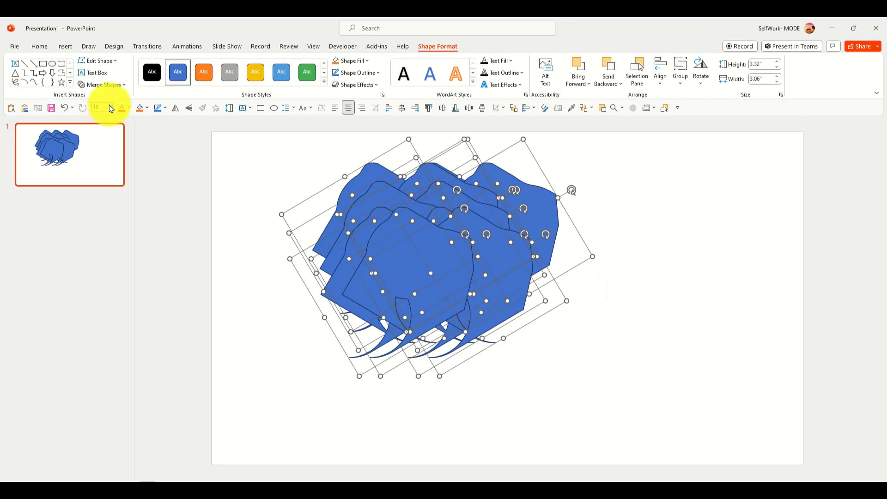
# - Combine the stacked copies into one interlaced shape and move it toward the slide centre
pyautogui.click(102, 85)
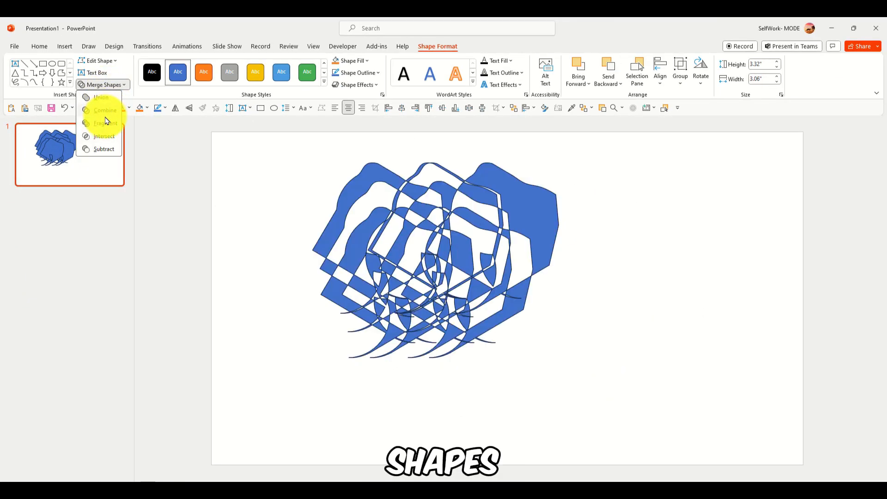
pyautogui.click(104, 136)
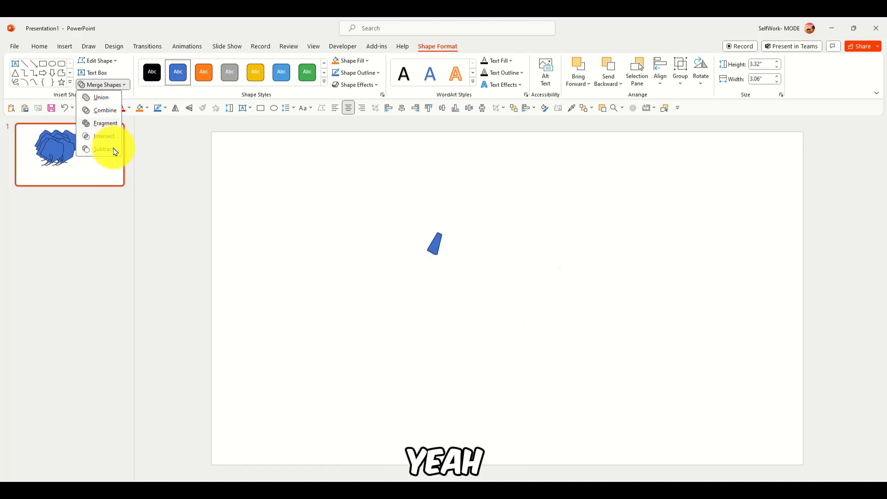
pyautogui.click(106, 124)
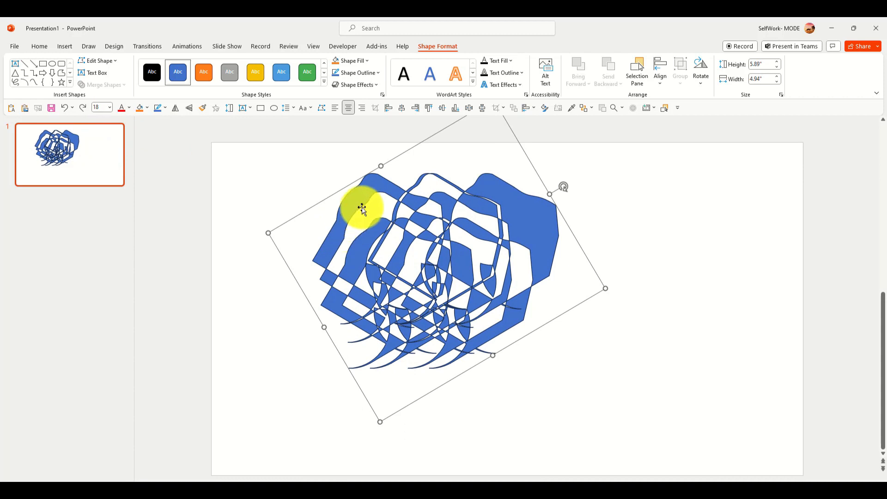
pyautogui.moveTo(363, 210); pyautogui.dragTo(424, 220)
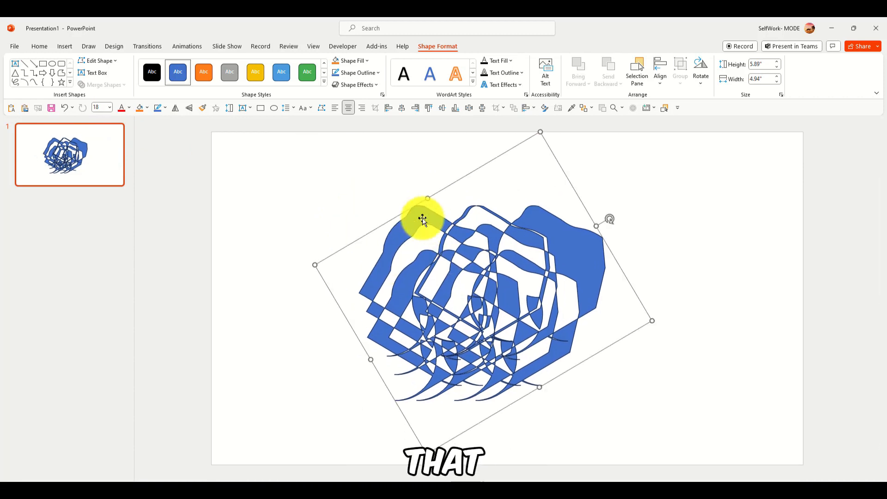
pyautogui.rightClick(423, 220)
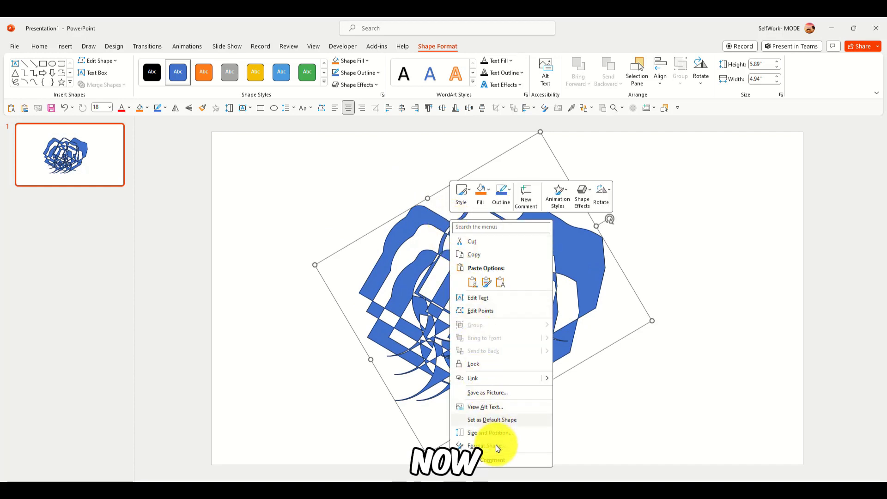
pyautogui.click(484, 446)
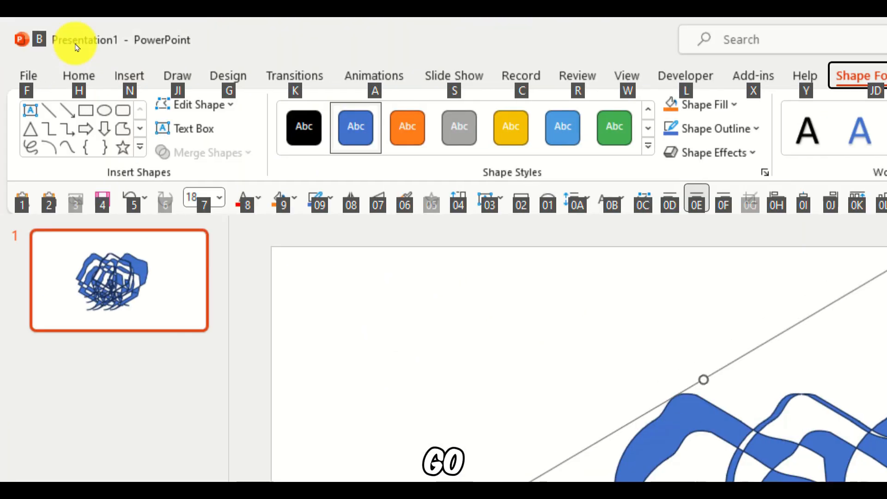
# - Insert the cow photo onto the slide over the patterned shape
pyautogui.click(147, 117)
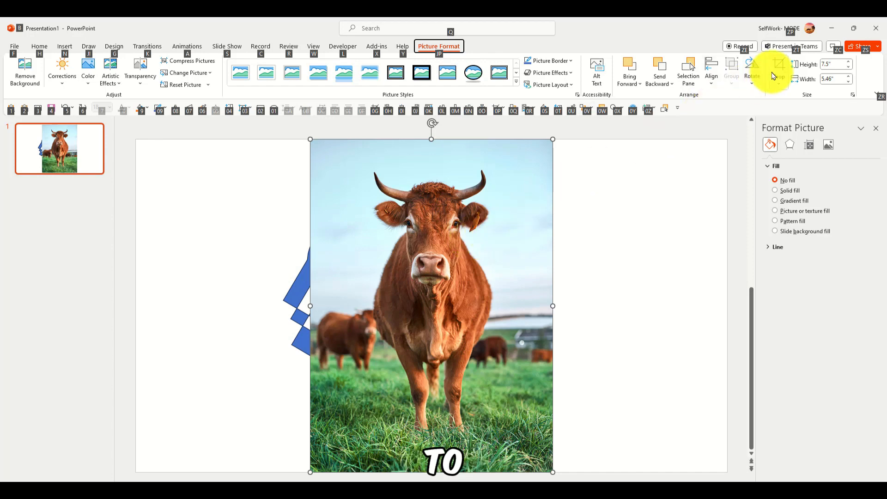
# - Inspect the cow photo's fill and Picture Transparency settings, keeping transparency at 0%
pyautogui.click(779, 70)
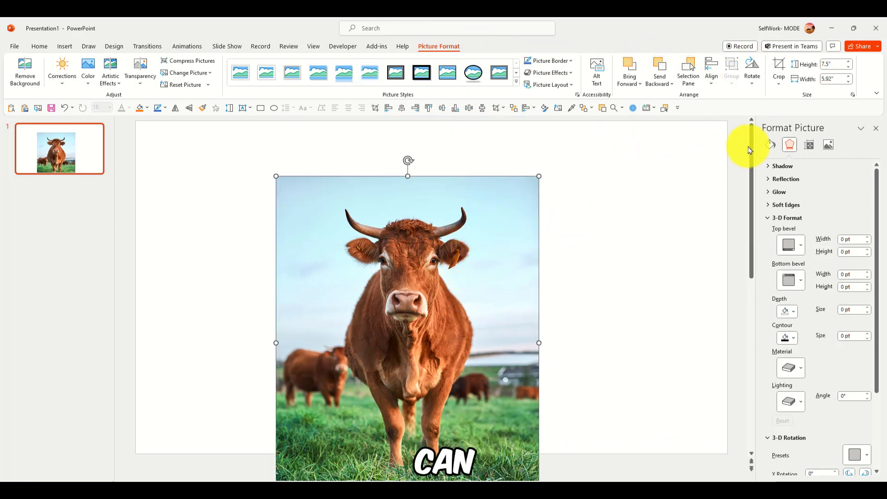
pyautogui.click(772, 145)
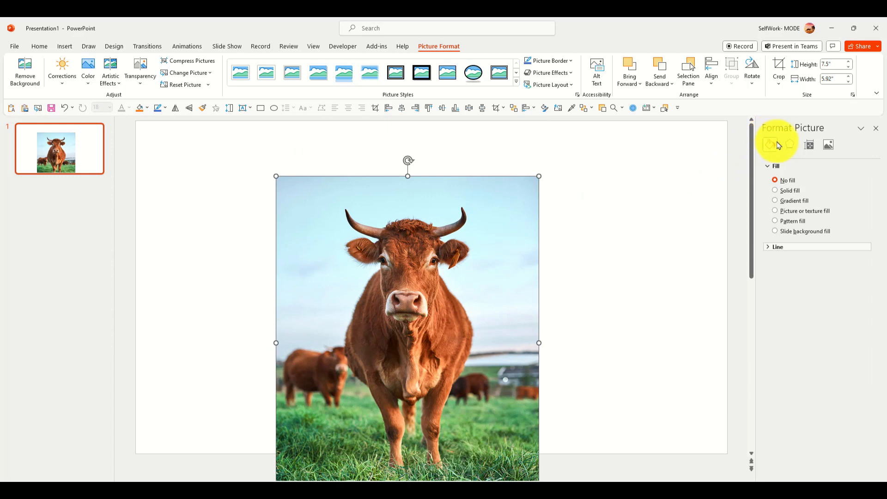
pyautogui.click(828, 145)
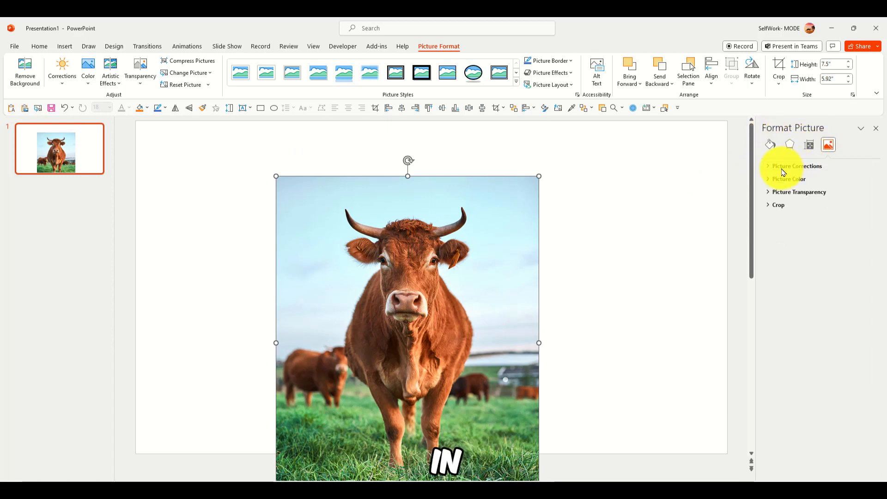
pyautogui.click(799, 192)
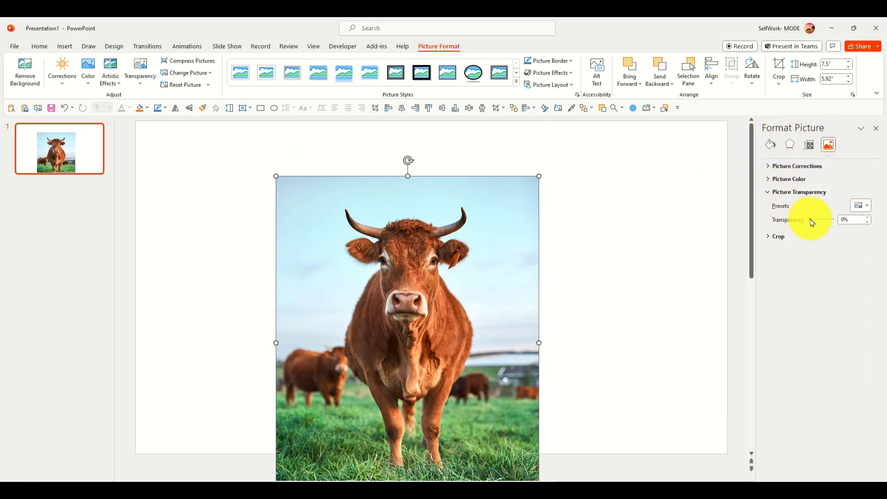
pyautogui.moveTo(802, 219); pyautogui.dragTo(821, 219)
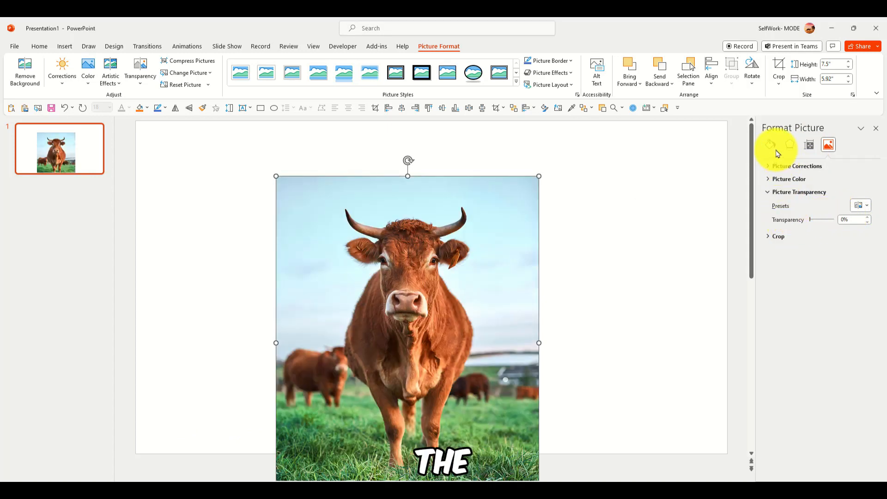
pyautogui.click(770, 145)
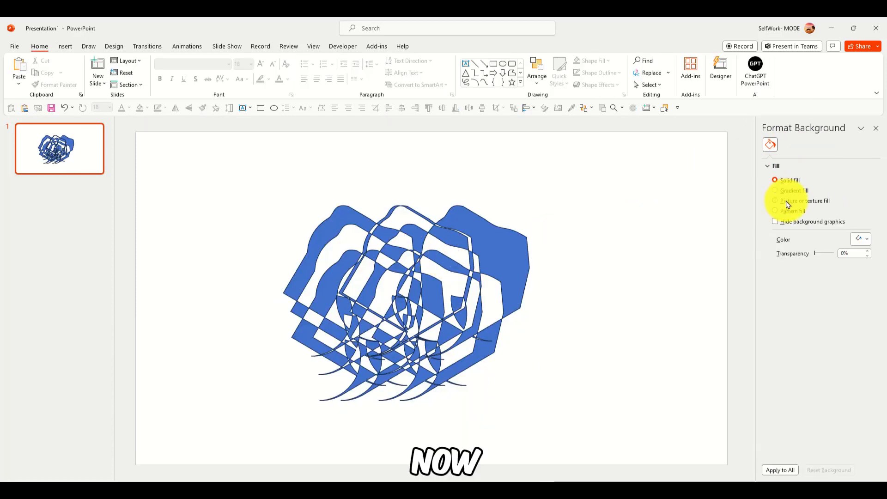
# - Try pattern fill and cow picture fill on the slide background, ending on pattern fill
pyautogui.click(775, 211)
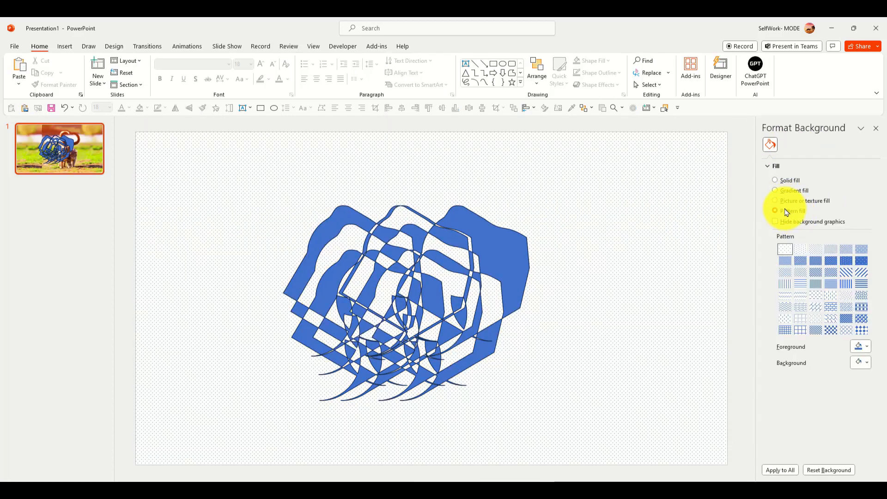
pyautogui.click(775, 200)
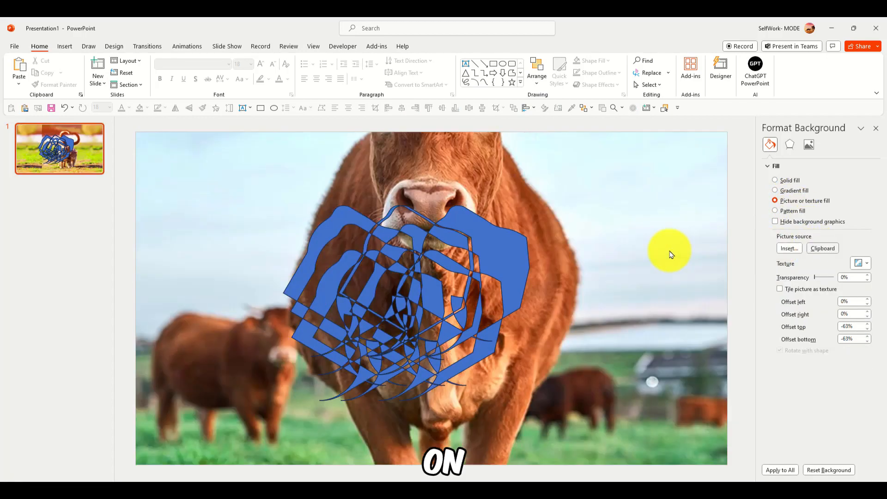
pyautogui.click(775, 210)
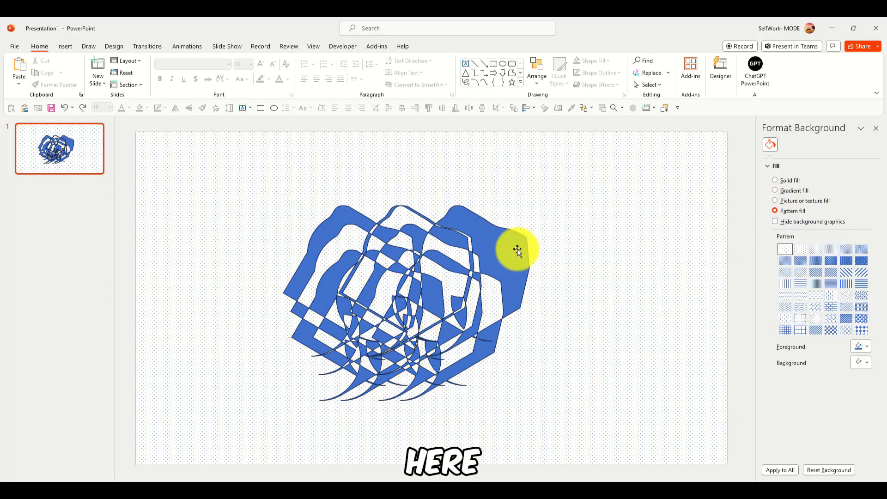
pyautogui.rightClick(517, 250)
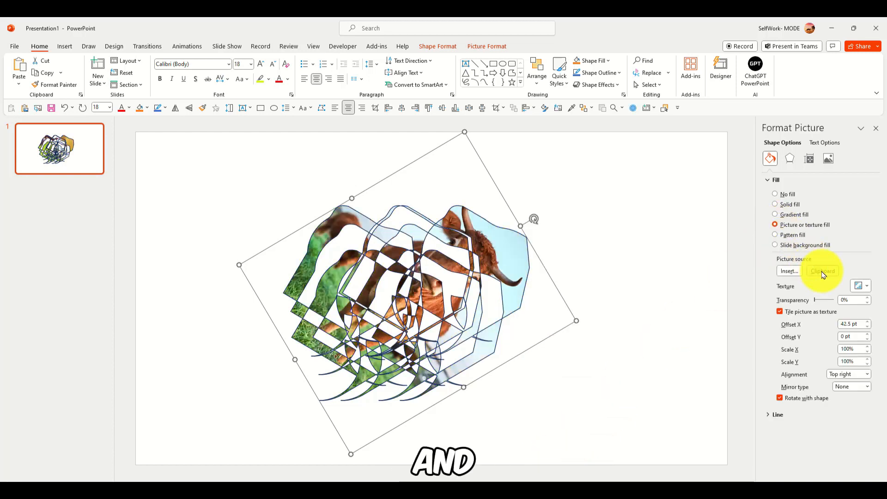
# - Fill the merged shape with the clipboard cow photo, stretched untiled, with no outline
pyautogui.click(780, 312)
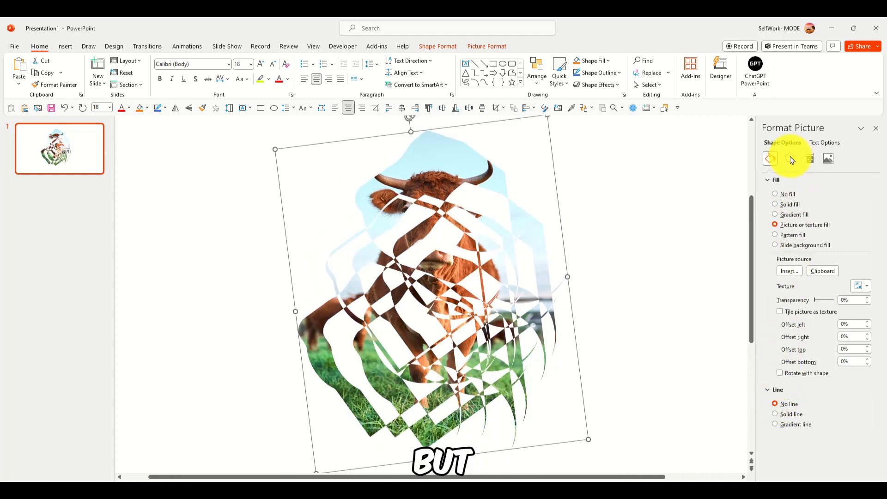
pyautogui.click(789, 159)
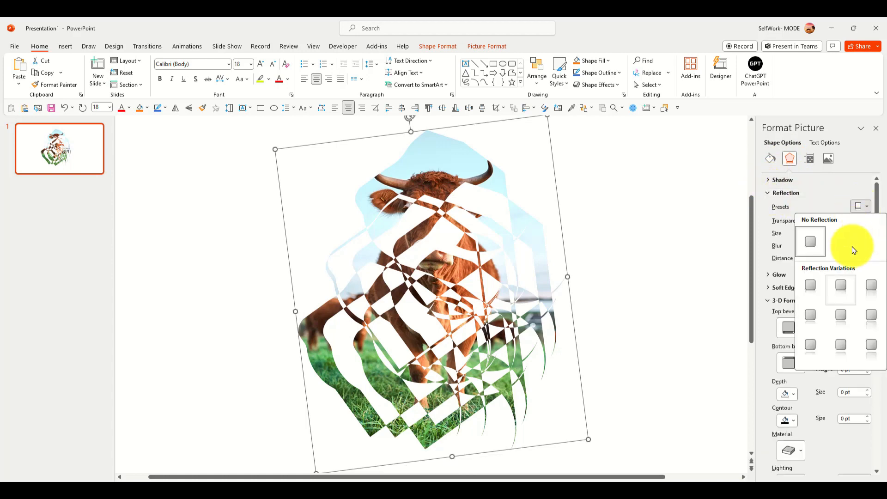
# - Try a reflection then remove it, and add a darker outer shadow preset
pyautogui.click(841, 289)
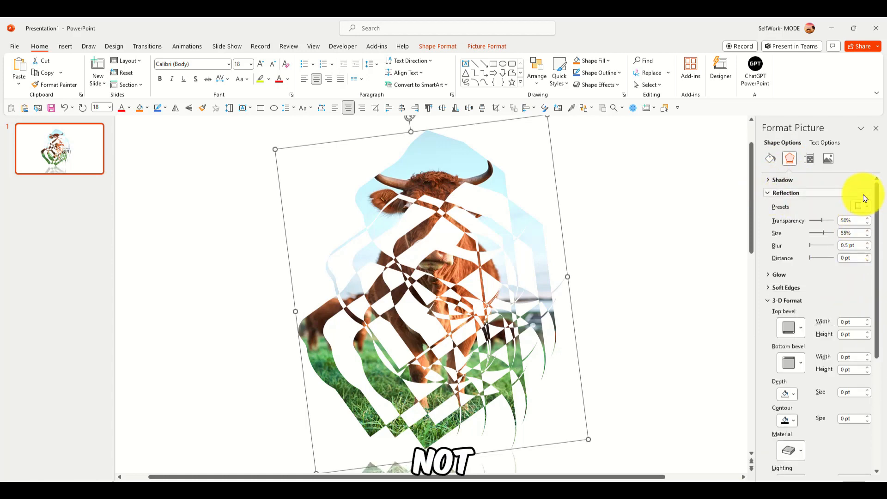
pyautogui.click(860, 206)
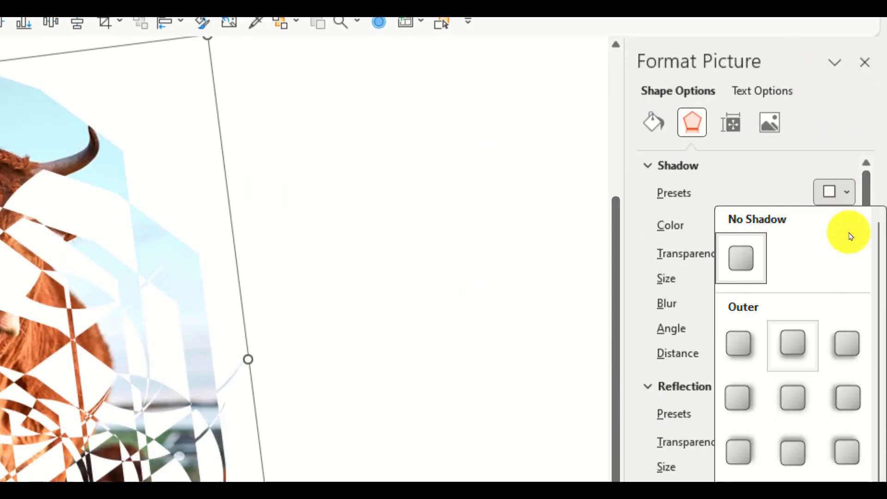
pyautogui.click(792, 346)
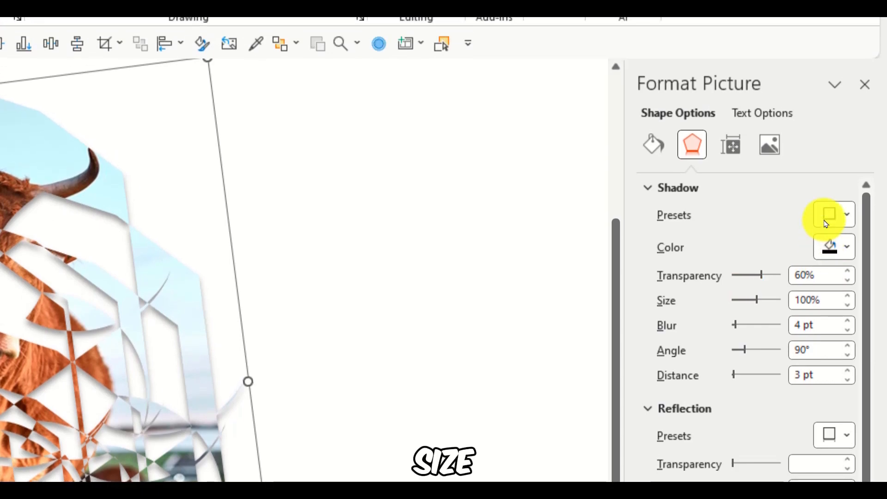
pyautogui.moveTo(761, 275); pyautogui.dragTo(741, 266)
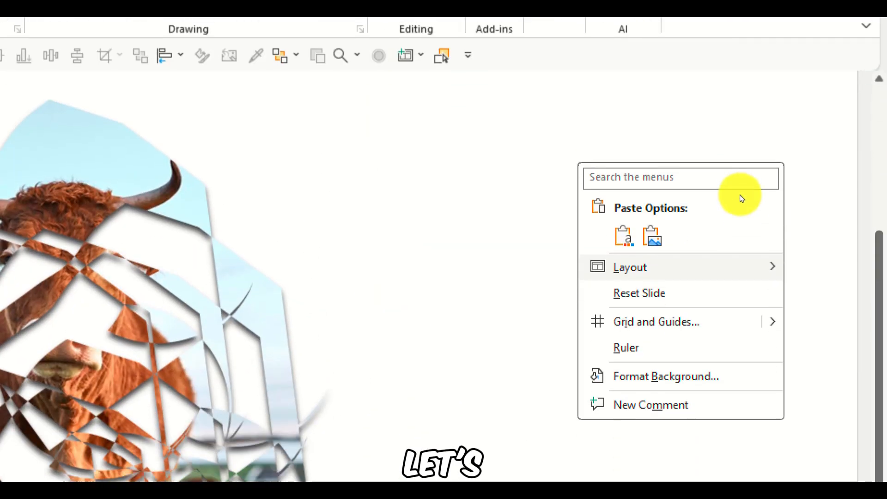
# - Give the slide background a radial gradient fill coloured deep blue
pyautogui.click(666, 377)
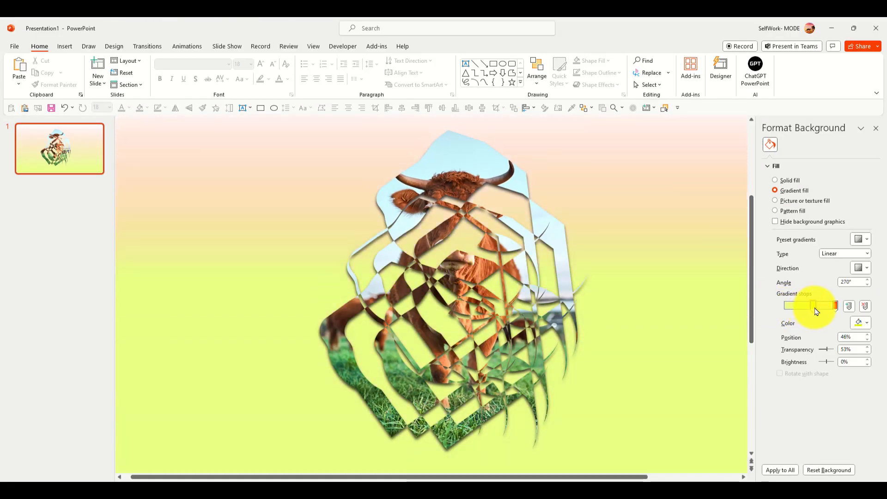
pyautogui.moveTo(820, 306); pyautogui.dragTo(789, 306)
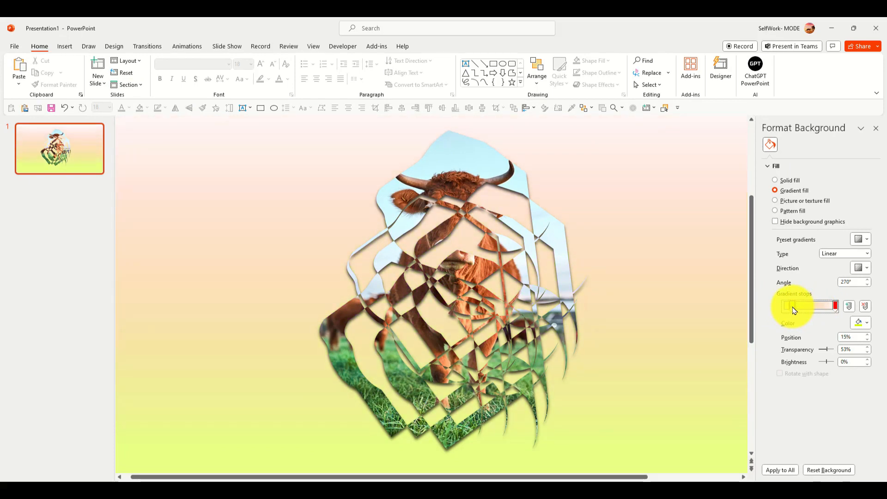
pyautogui.click(861, 238)
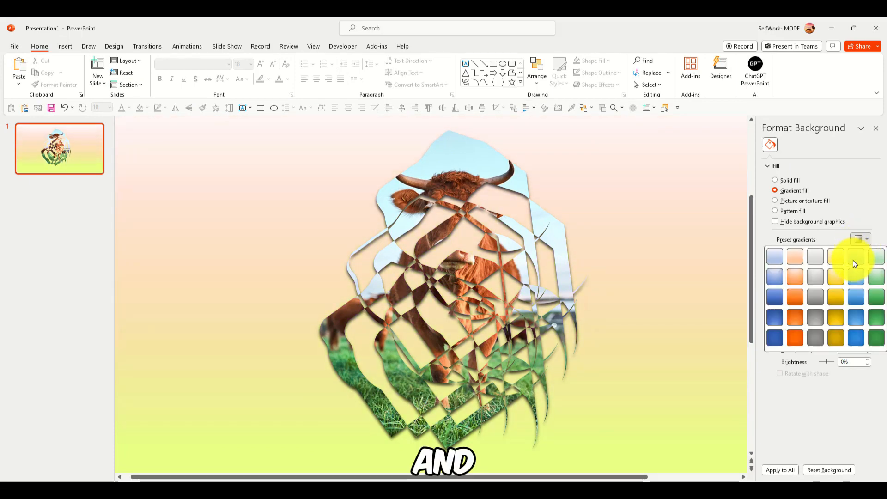
pyautogui.click(878, 256)
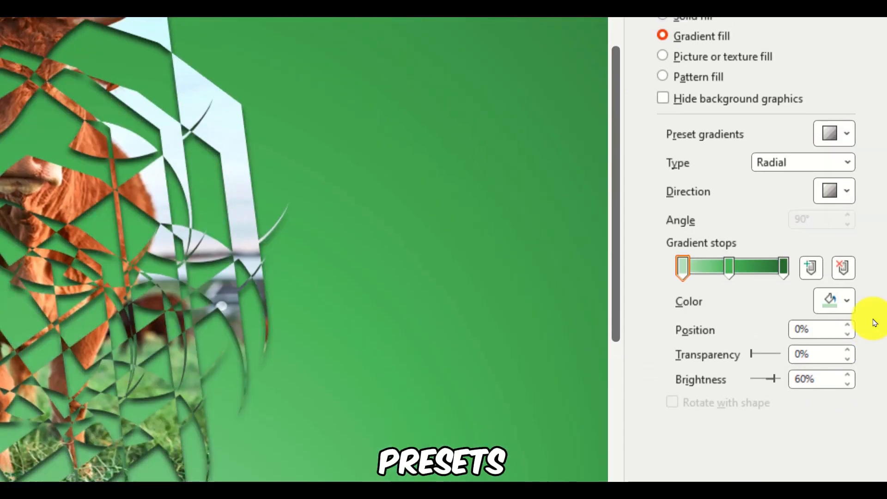
pyautogui.click(835, 133)
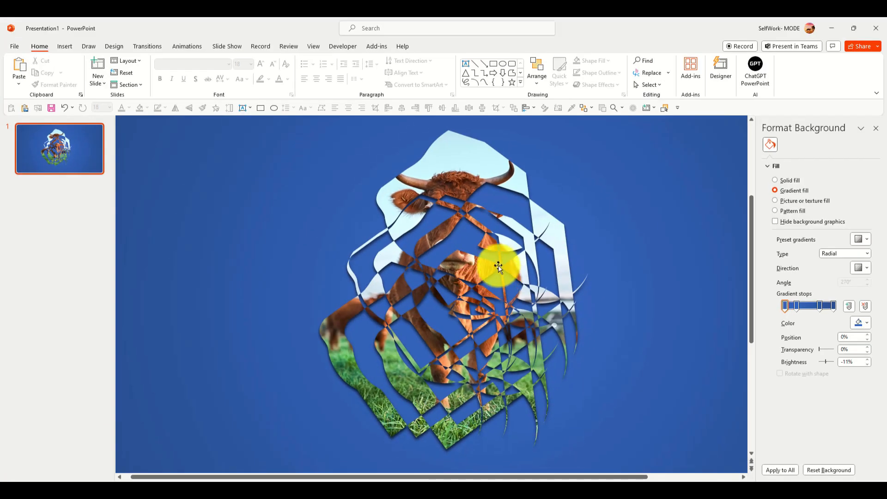
# - Adjust the shape's picture fill options so the cow's face fills the centre
pyautogui.click(498, 267)
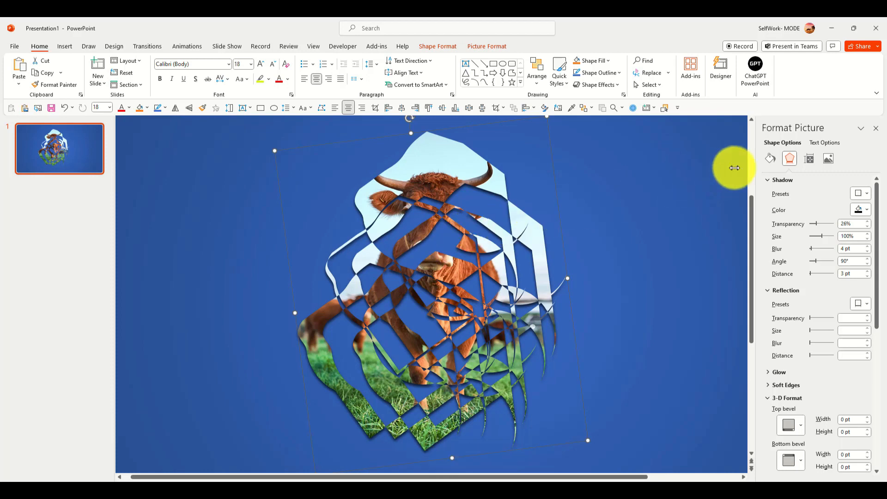
pyautogui.click(770, 158)
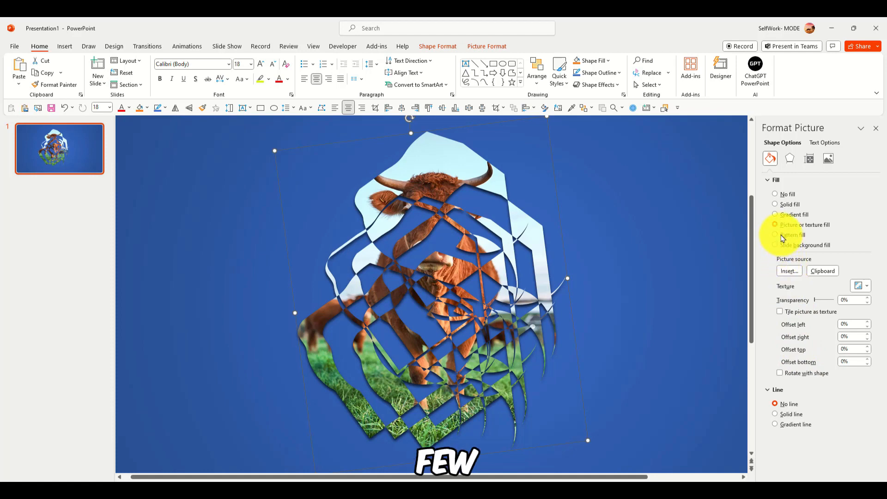
pyautogui.click(779, 373)
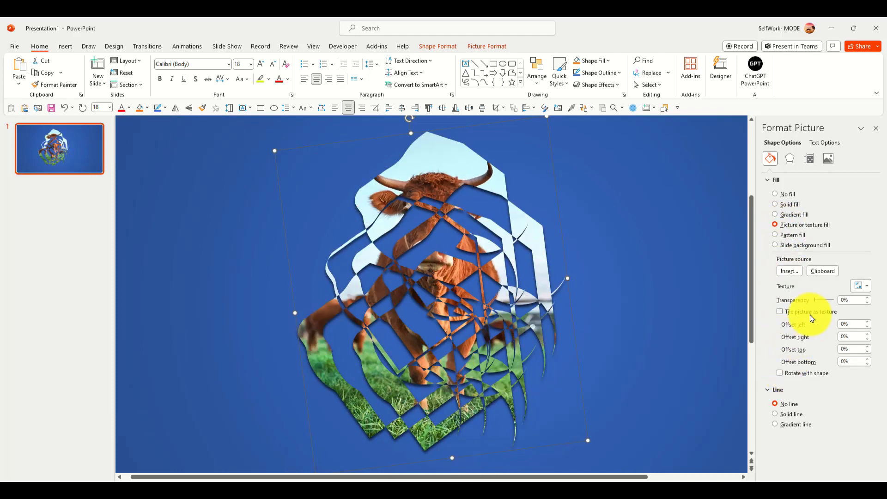
pyautogui.click(780, 311)
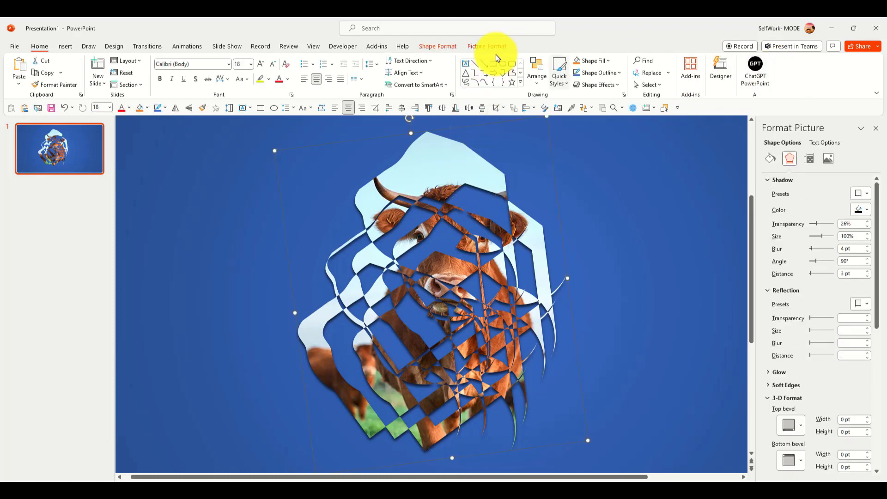
pyautogui.click(487, 47)
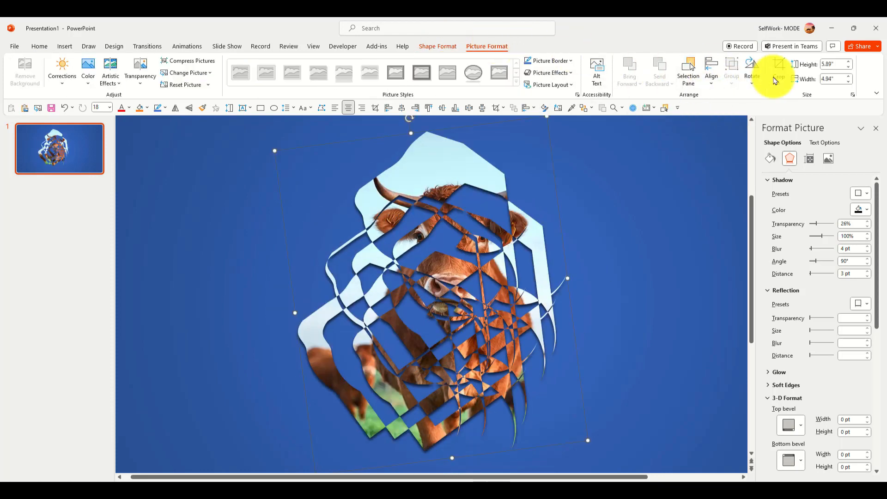
pyautogui.click(780, 67)
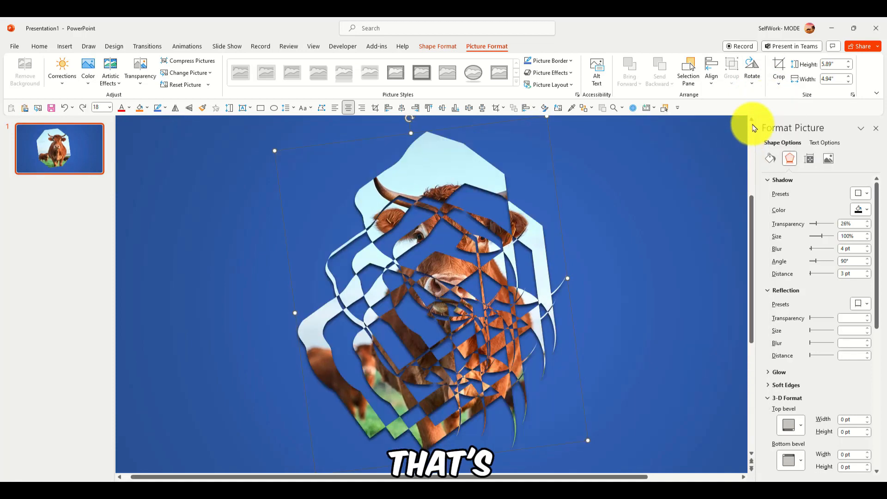
pyautogui.click(779, 69)
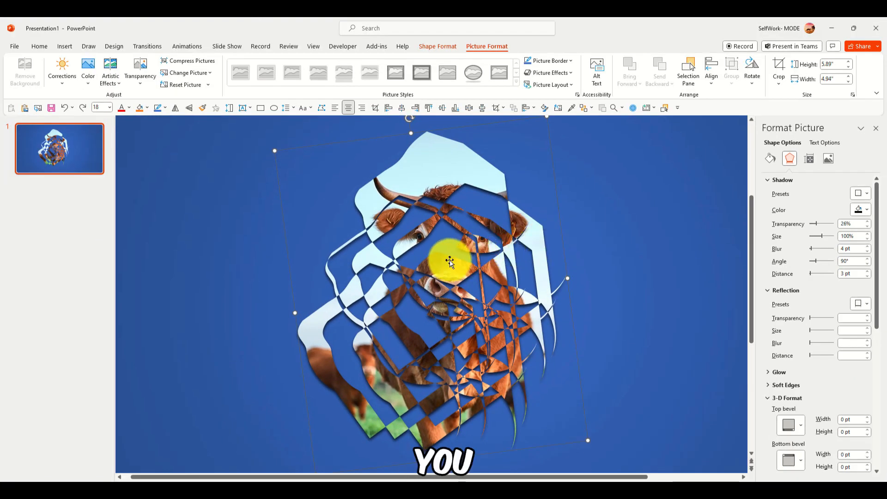
pyautogui.moveTo(450, 262); pyautogui.dragTo(421, 204)
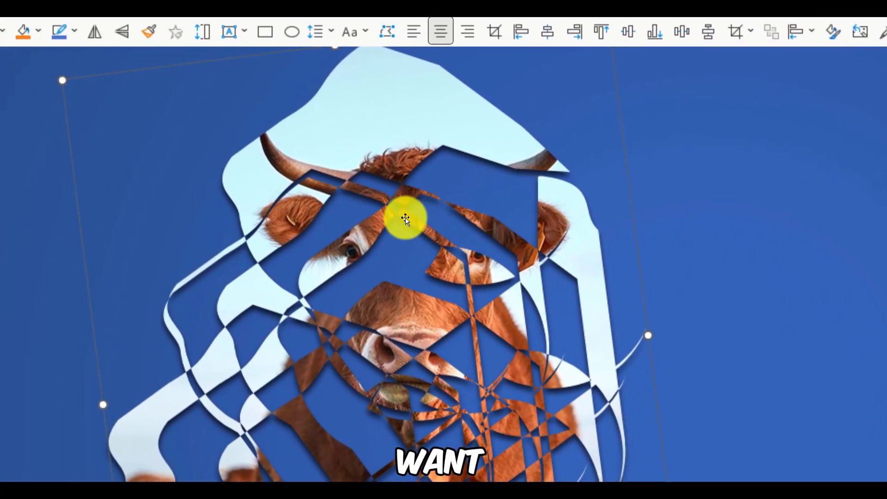
# - Choose Edit Points from the merged cow shape's right-click menu
pyautogui.rightClick(406, 219)
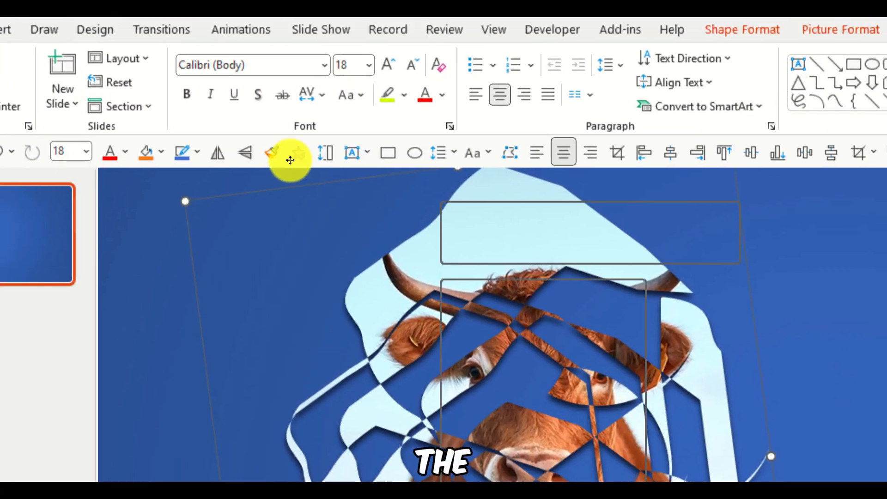
pyautogui.rightClick(299, 265)
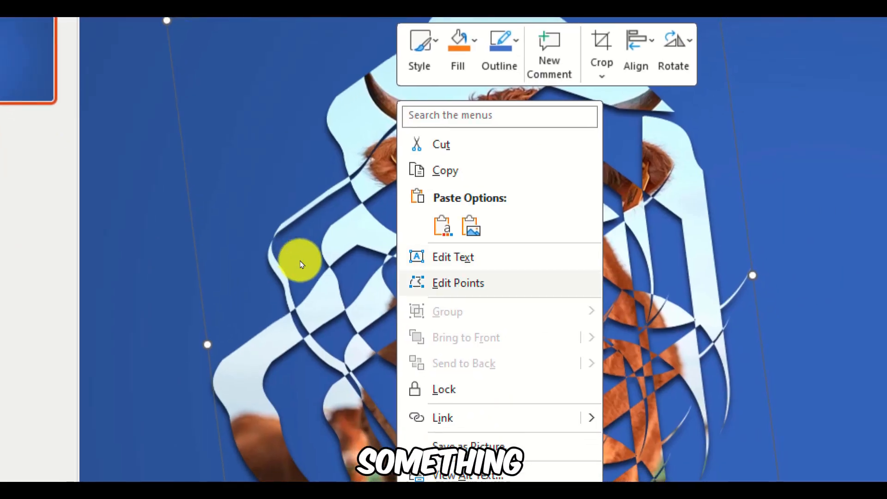
pyautogui.click(458, 283)
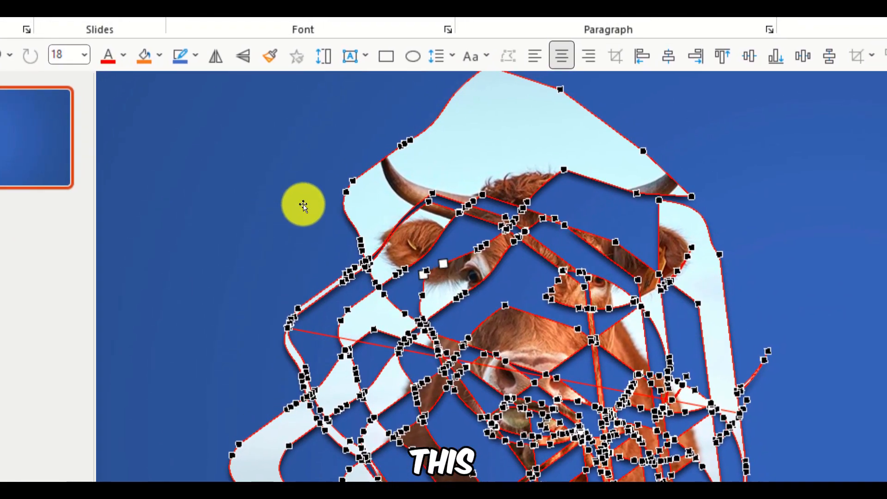